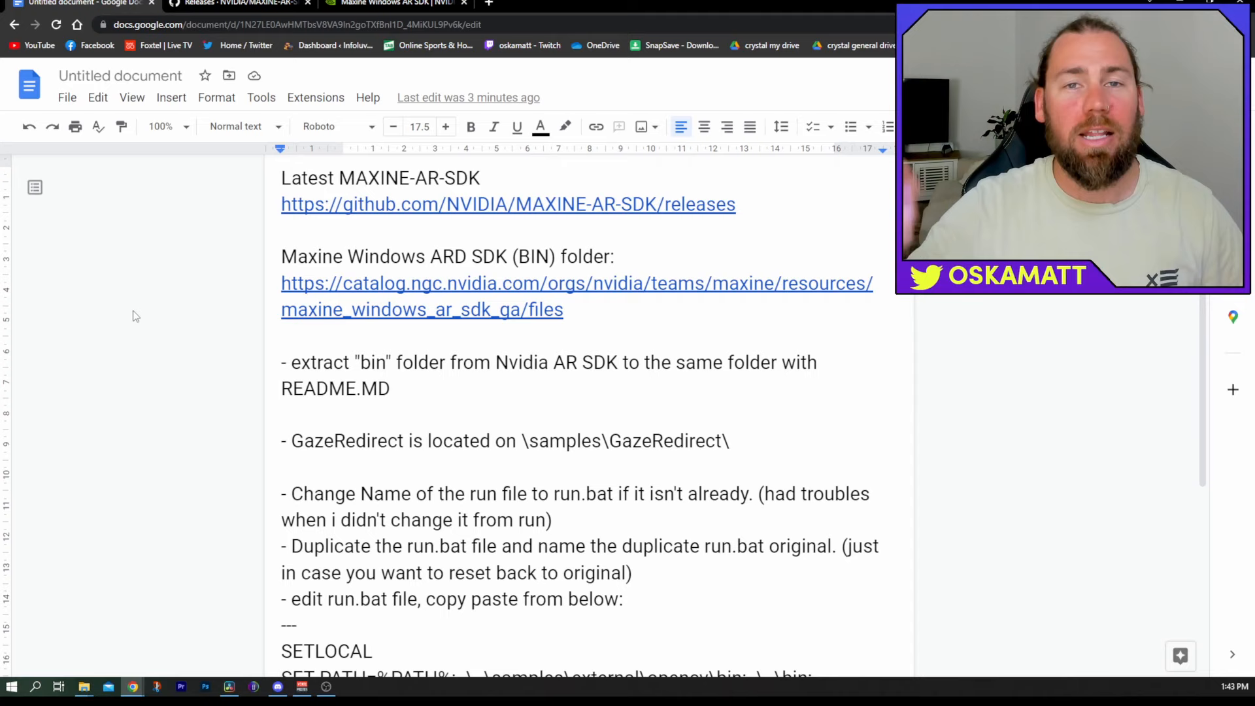
Step: Sign in to NVIDIA NGC Catalog so the Maxine Windows AR SDK file list with NVIDIA_AR_SDK_Win_0.8.1.0.zip appears
click(284, 230)
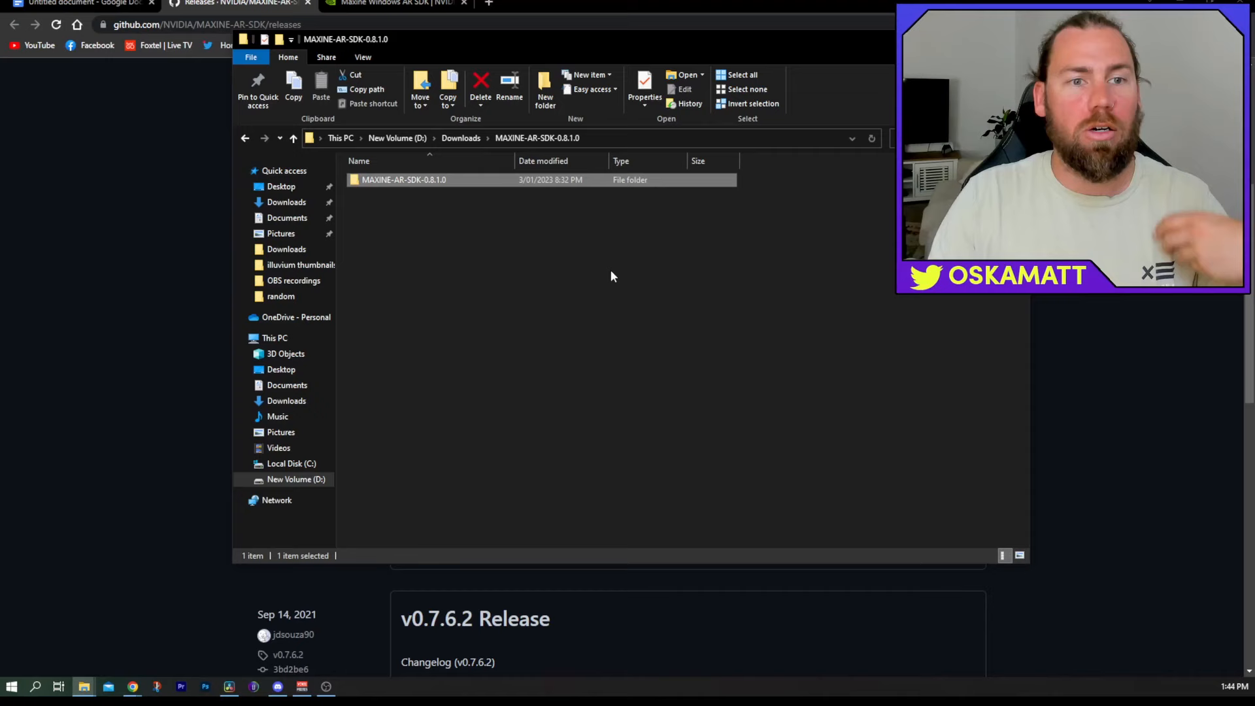
mouse_move(525, 251)
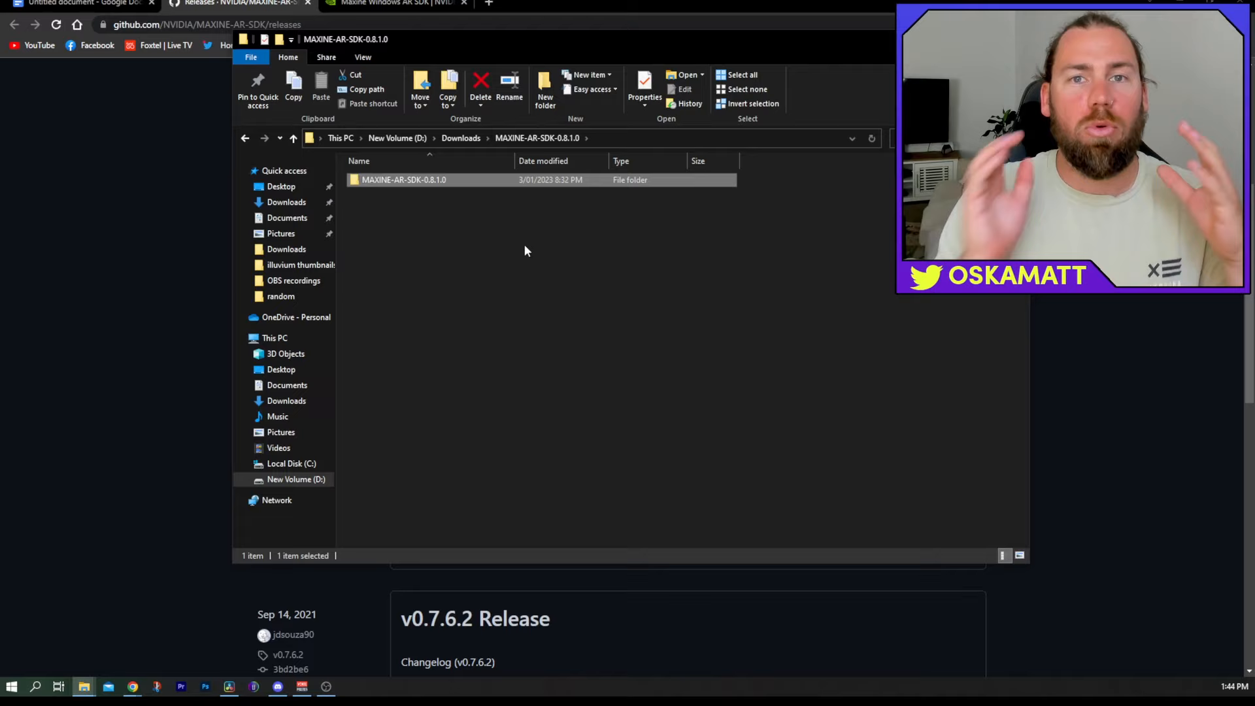
click(80, 4)
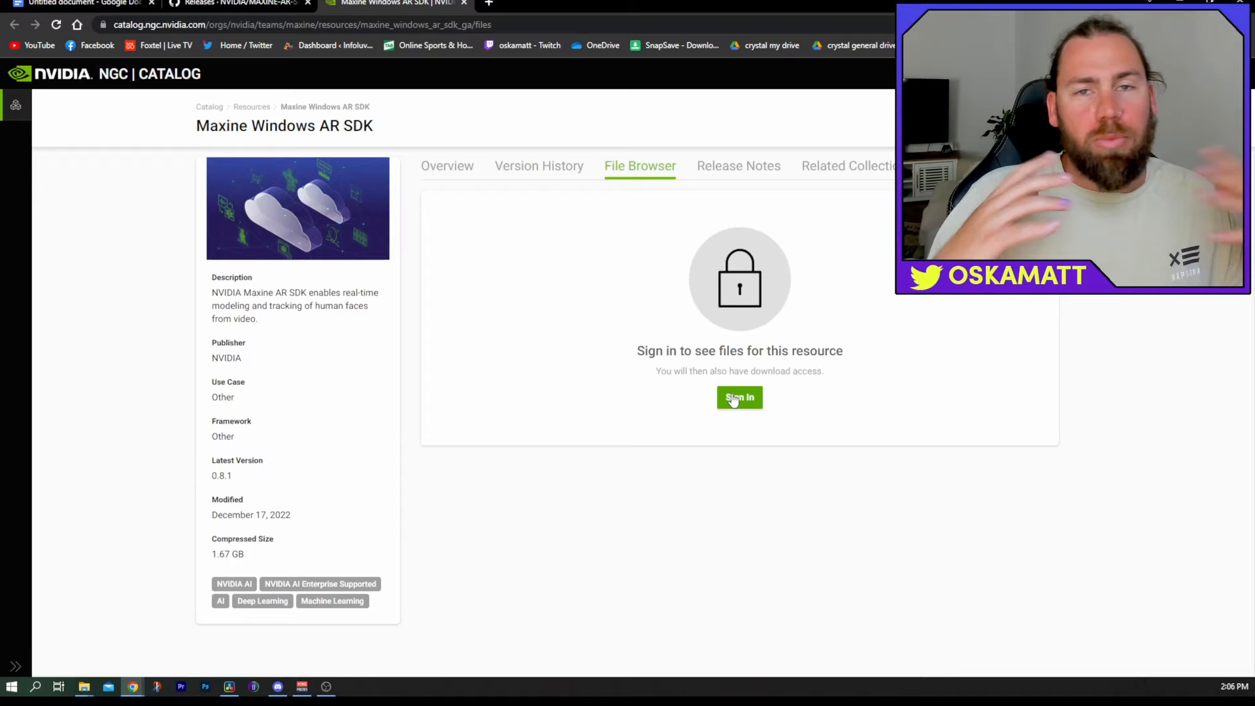
click(738, 398)
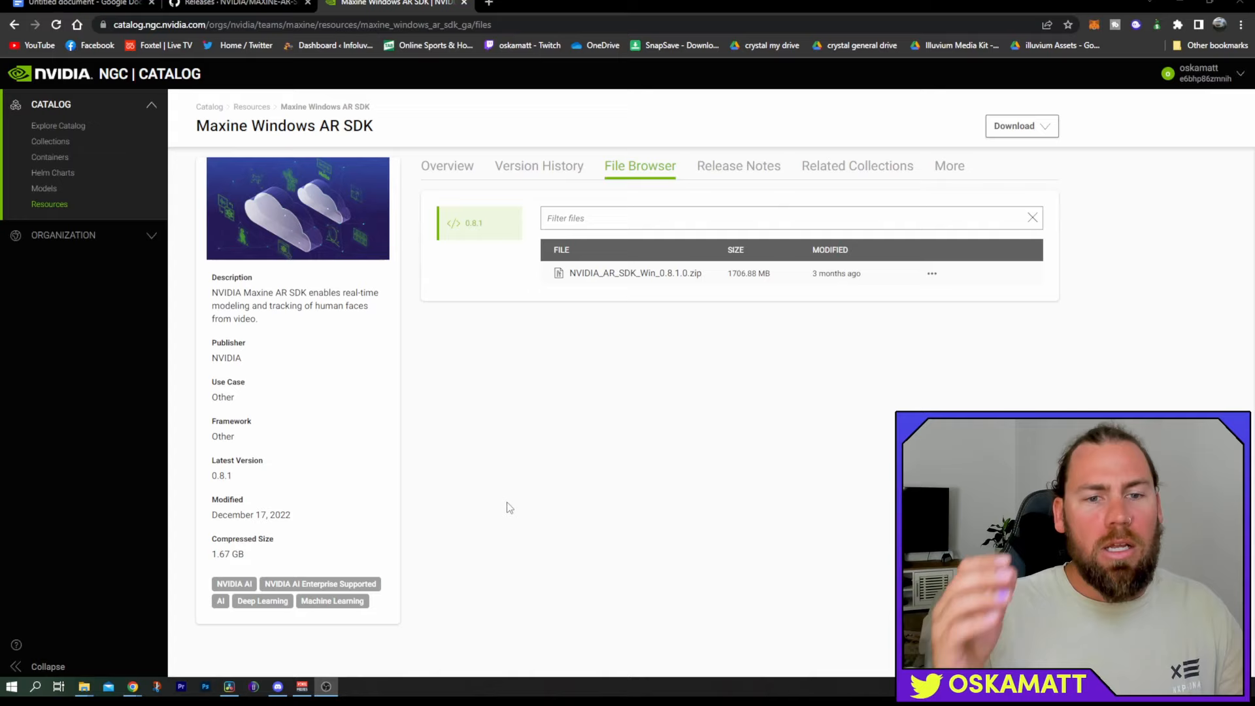
mouse_move(736, 366)
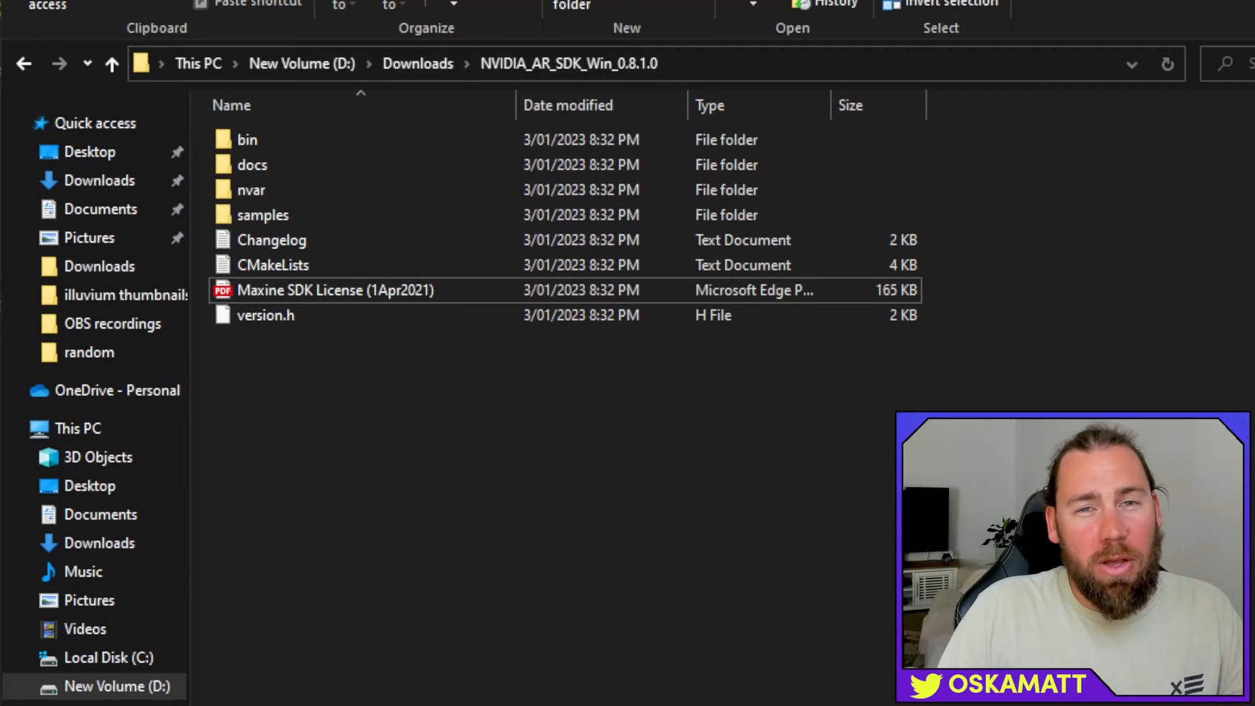
mouse_move(416, 551)
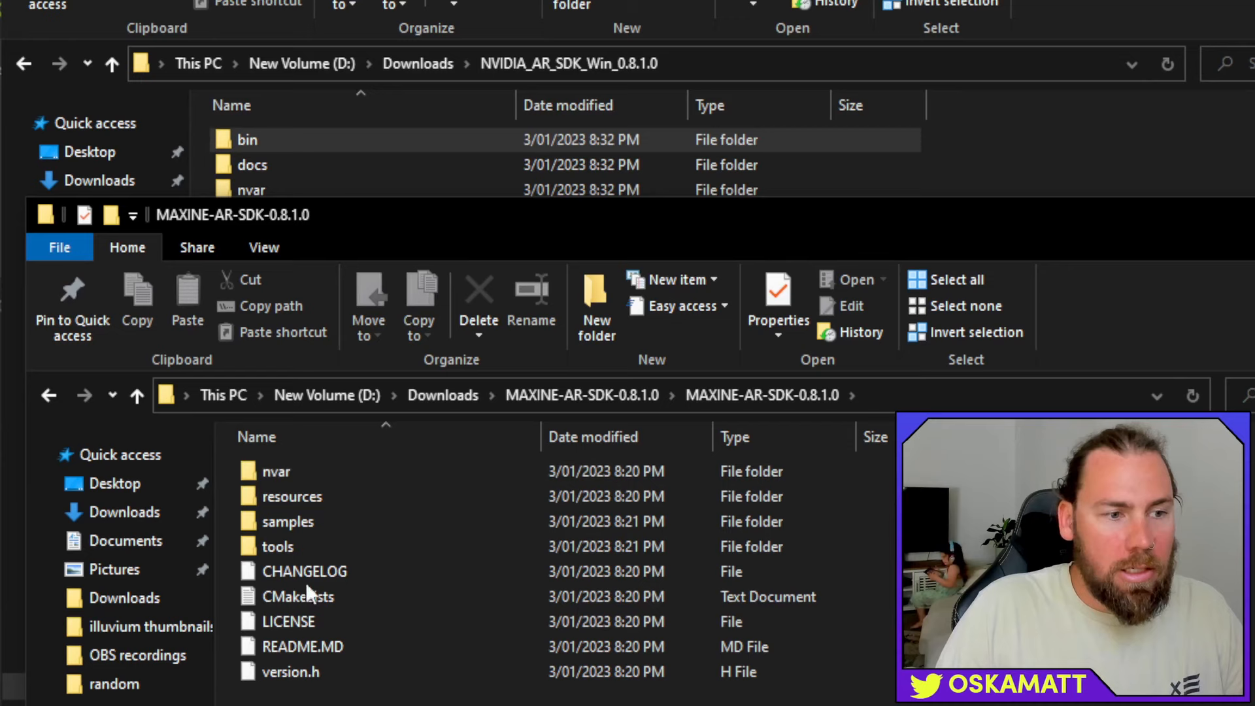
Step: Scroll through the extracted NVIDIA_AR_SDK_Win_0.8.1.0 folder contents to locate the bin folder
scroll(down, 3)
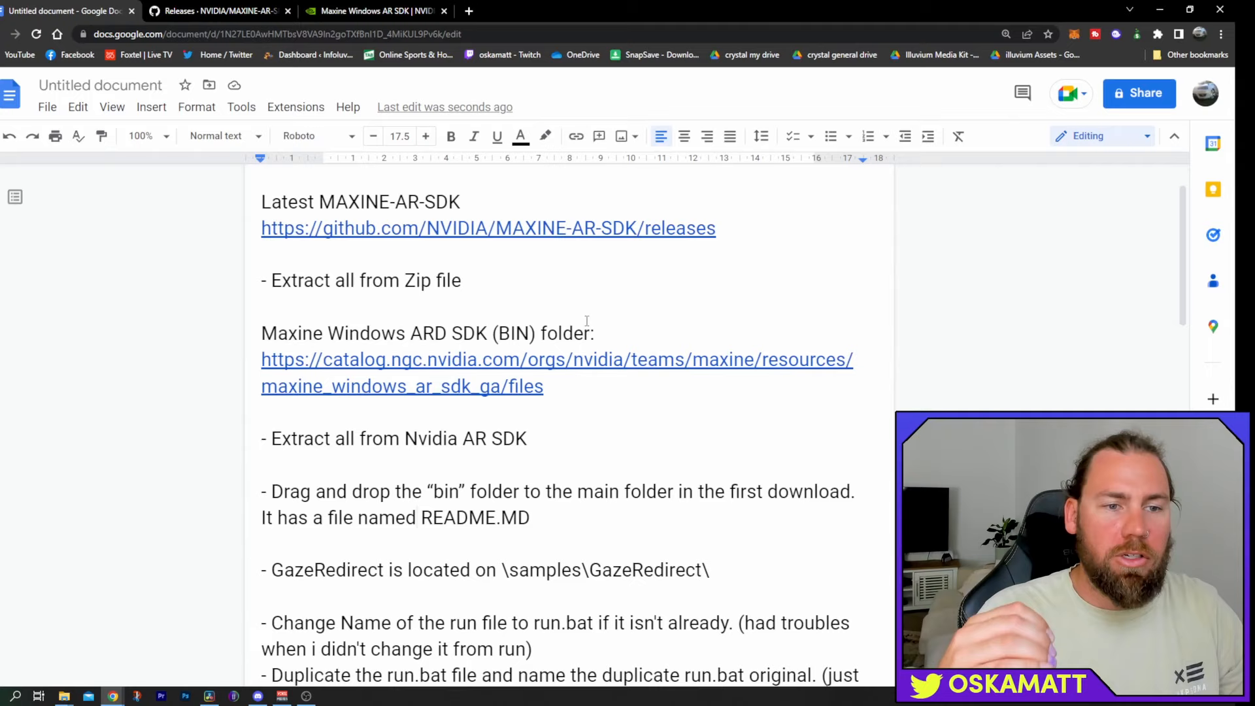
scroll(down, 3)
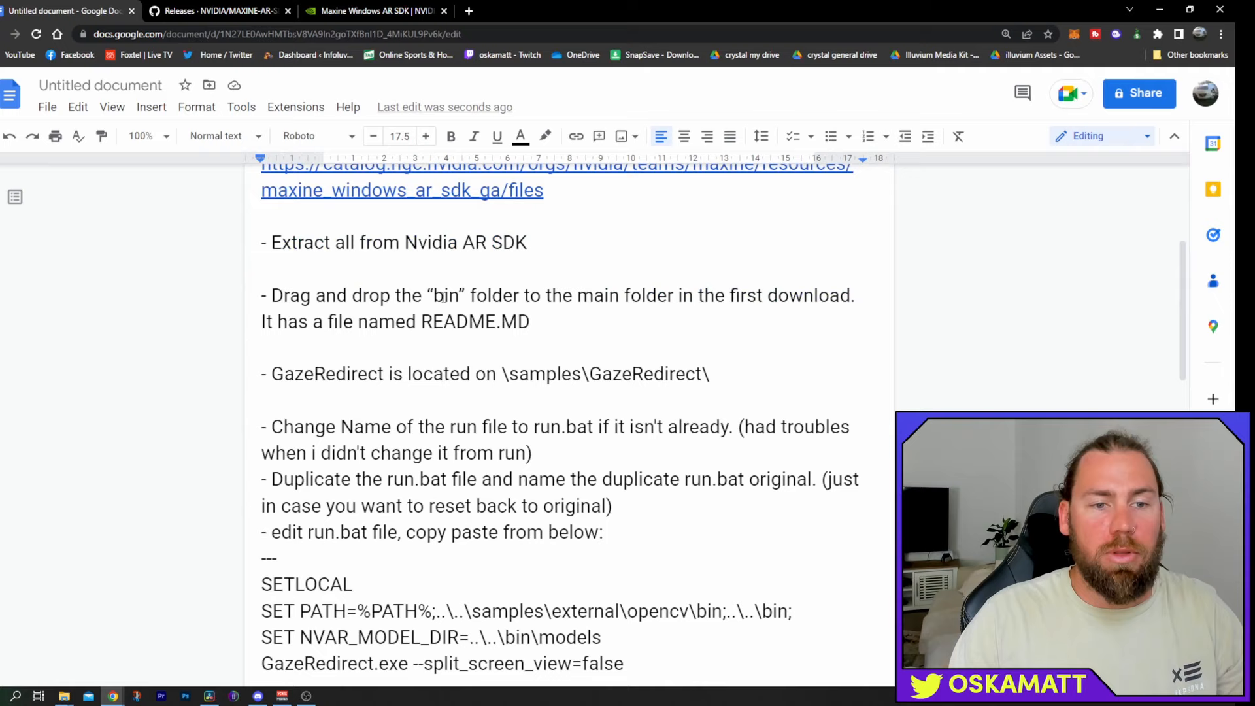
double_click(476, 322)
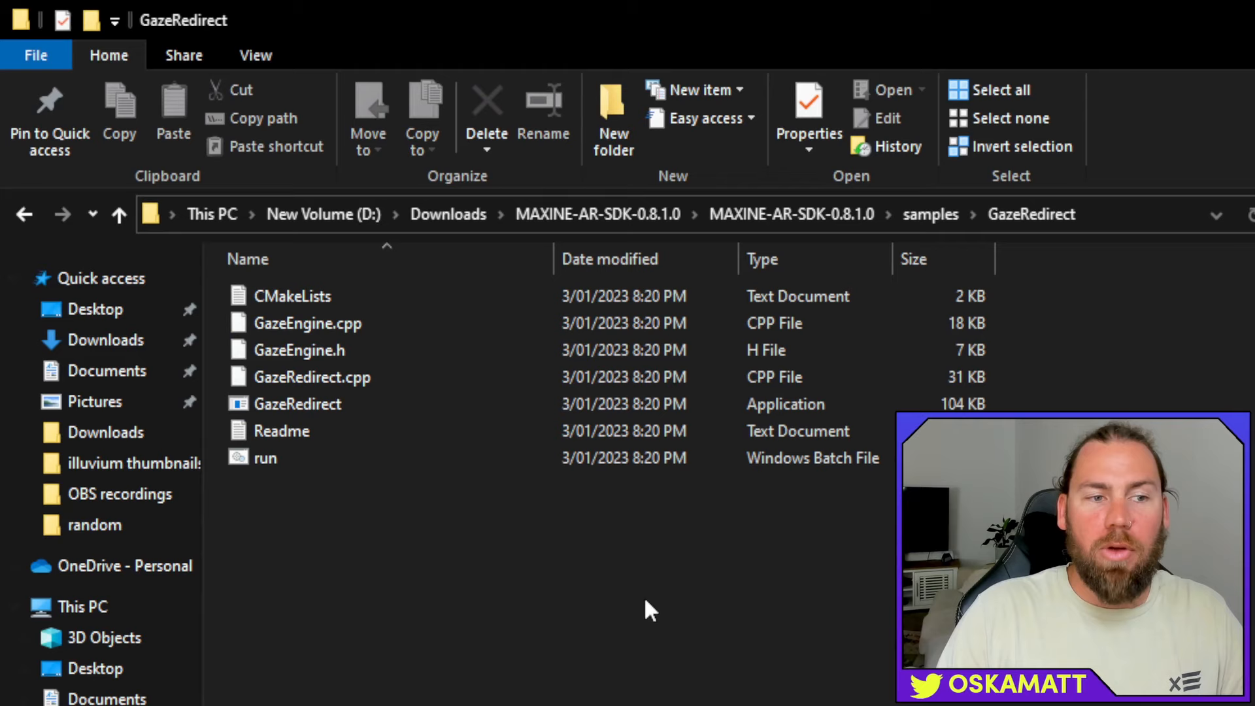
mouse_move(232, 484)
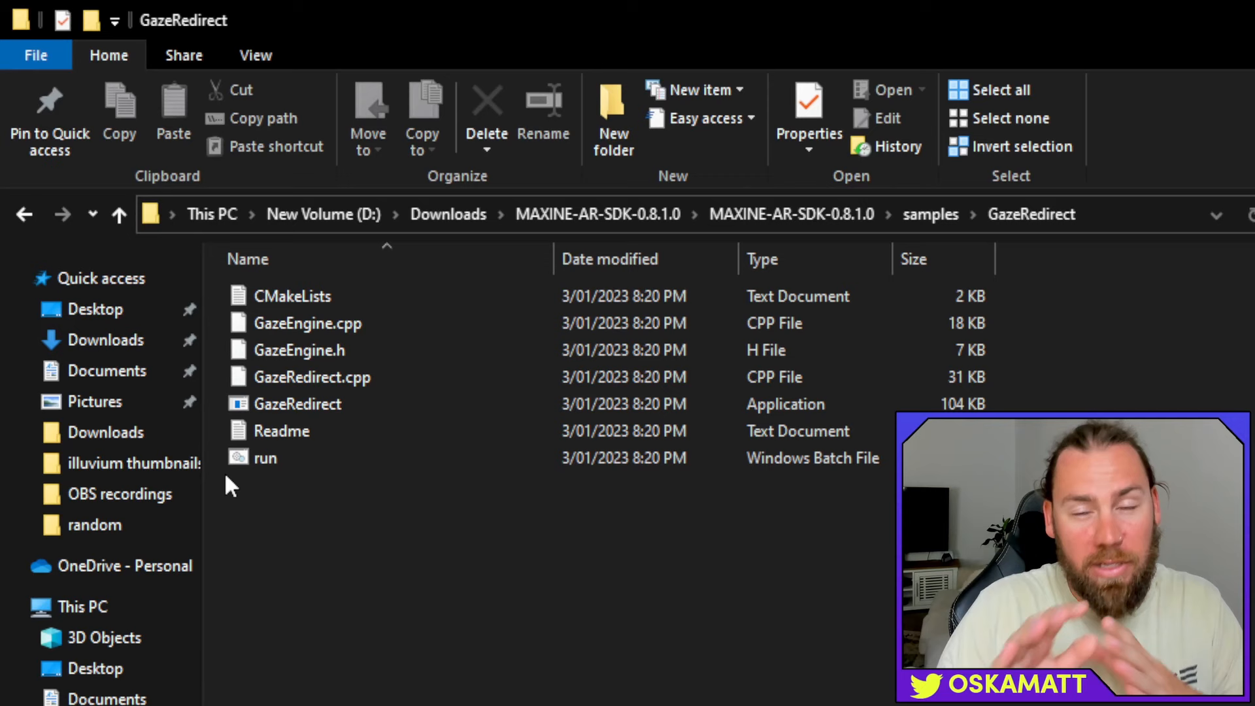
Step: Name the copied batch file 'run.bat original' and bring run.bat up in Notepad for editing
click(265, 458)
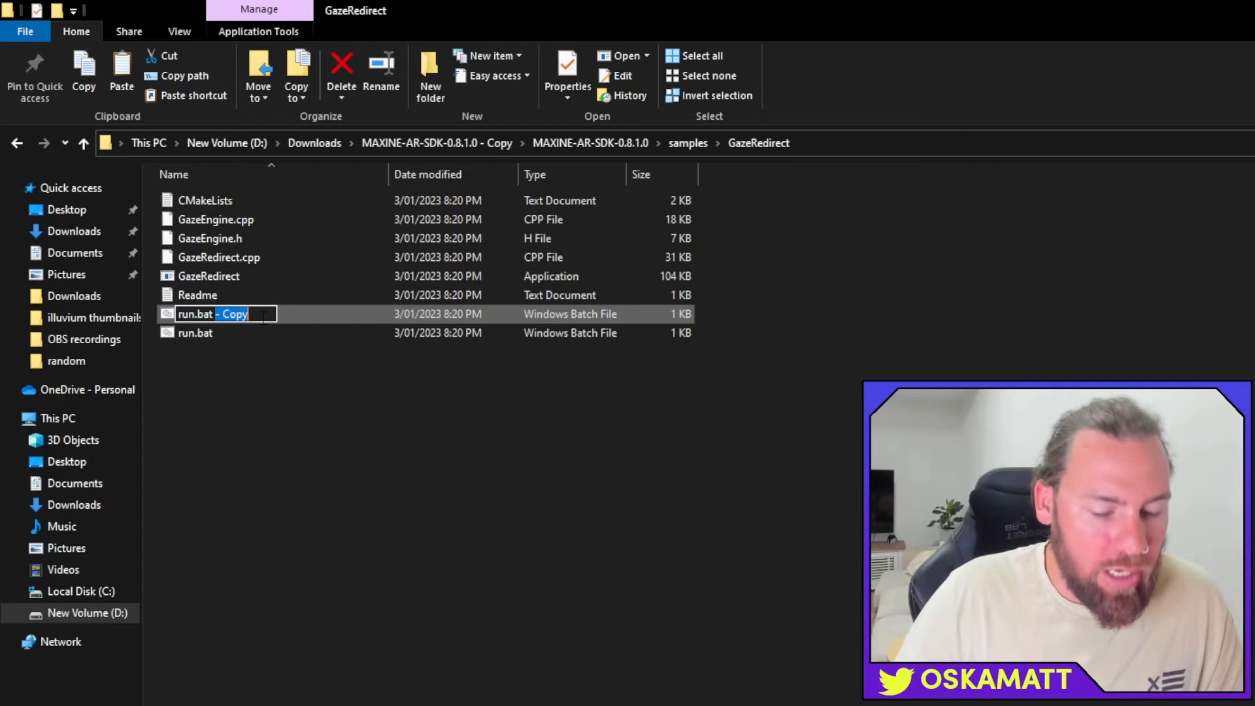
key(Return)
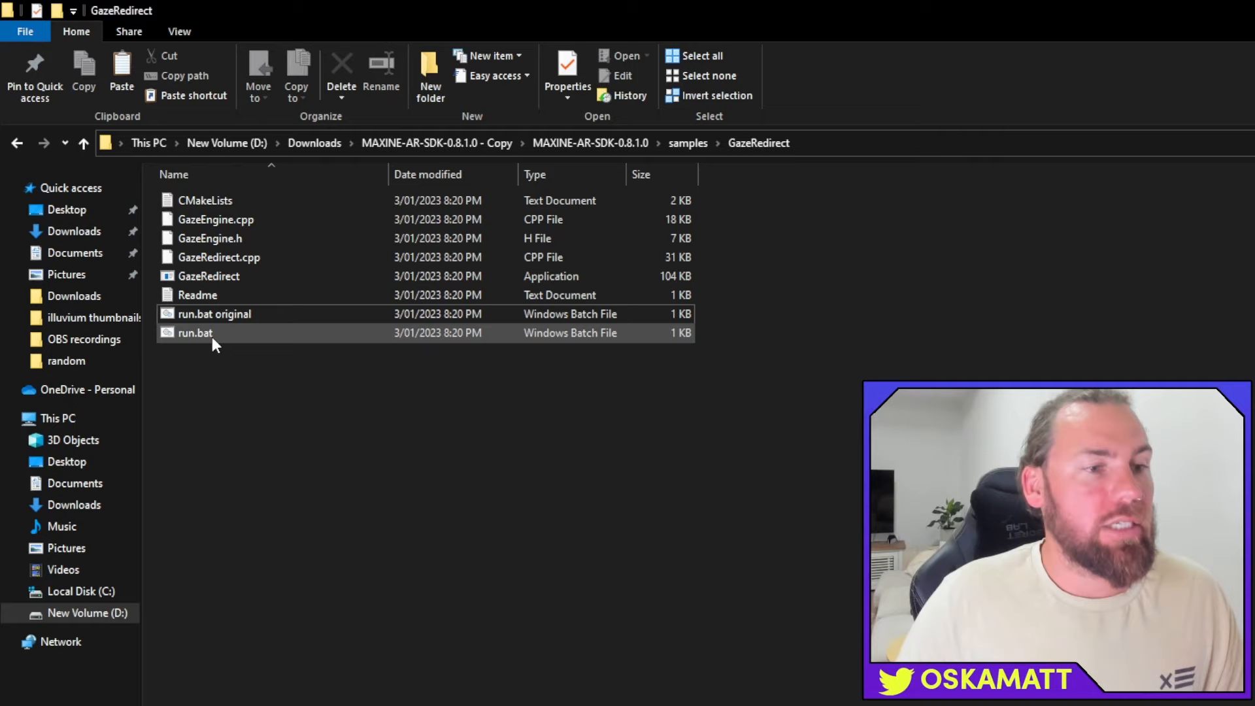
double_click(195, 333)
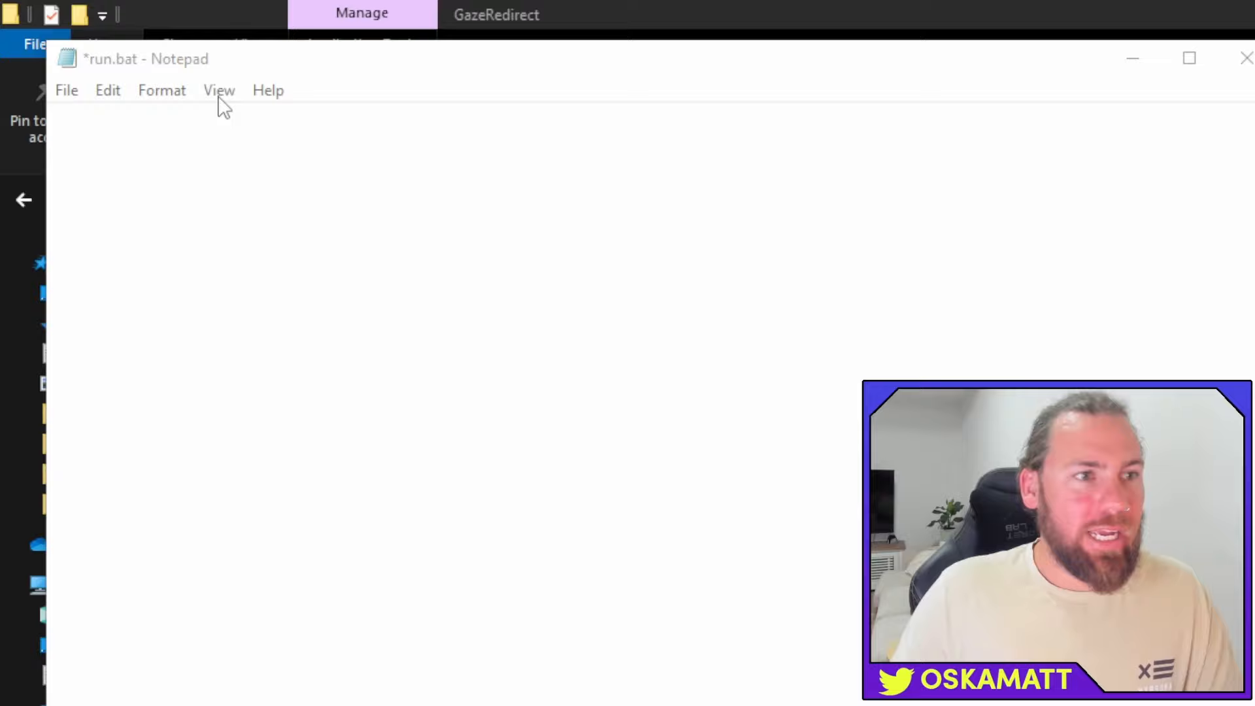
Step: Use Notepad's menu to replace run.bat's text with the GazeRedirect SETLOCAL launch commands
click(67, 90)
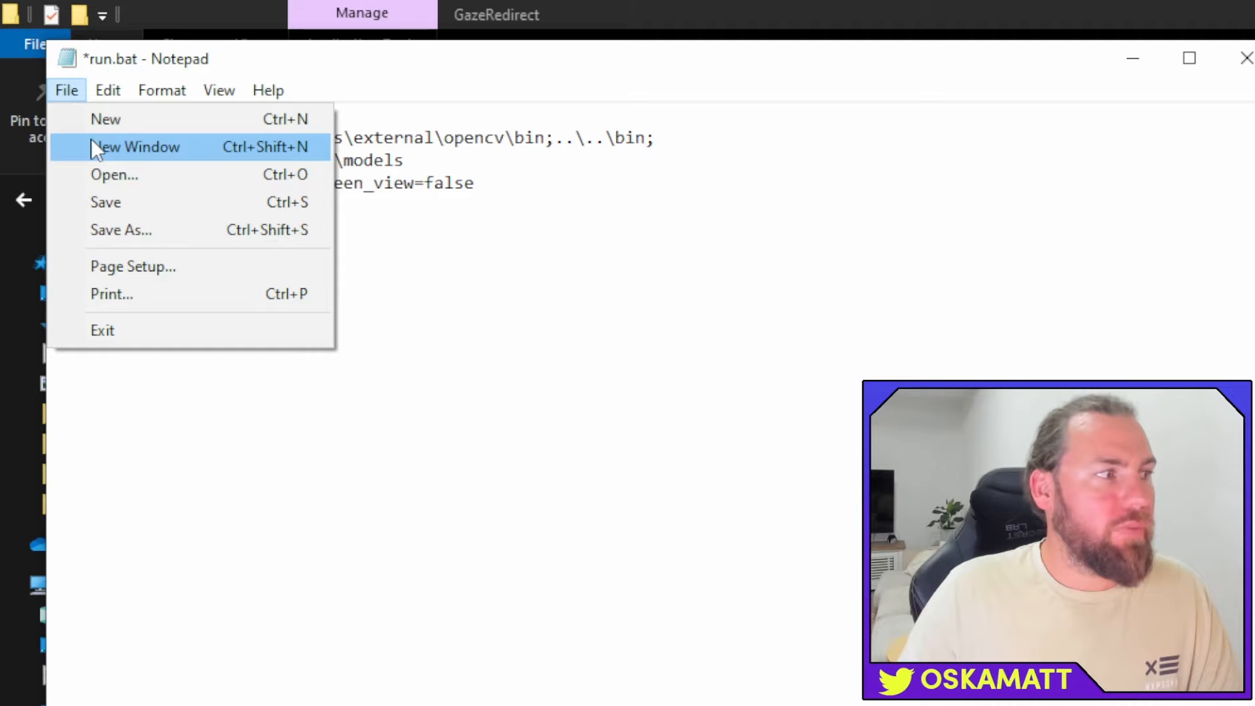